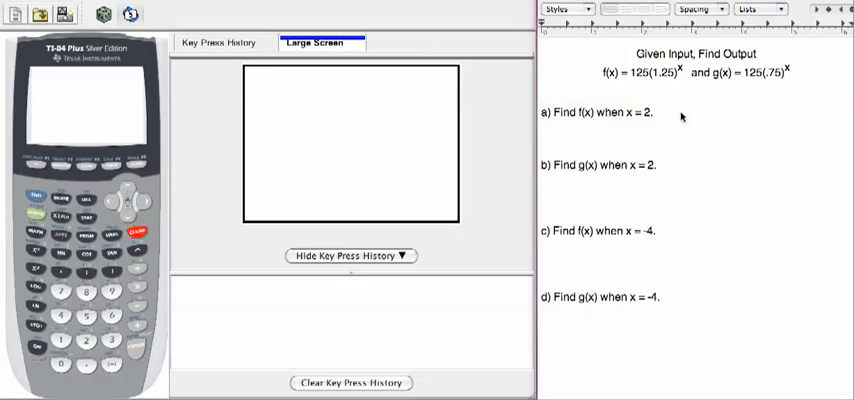
- Write f(2)=125(1.25)^2 beside part a of the worksheet
text(f()
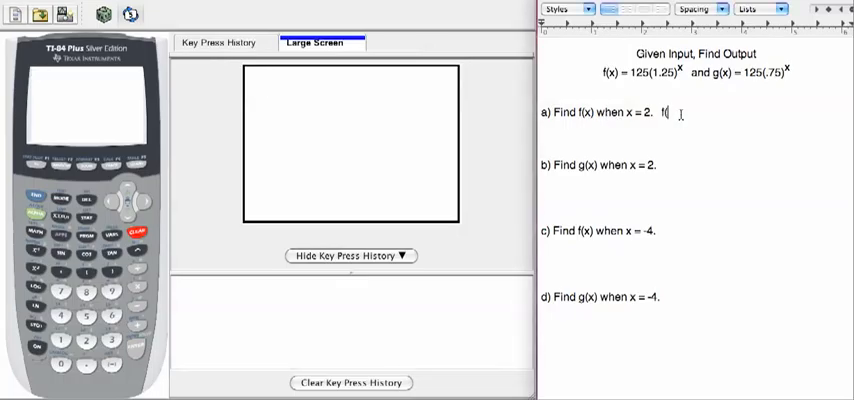
text(2)=125()
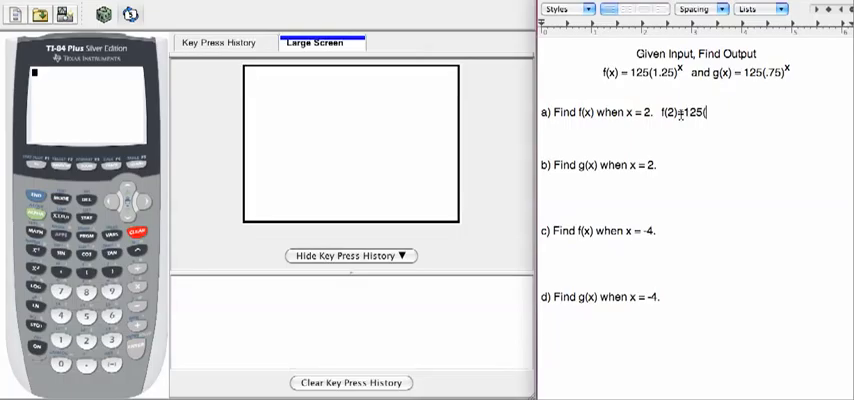
text(1.25)^)
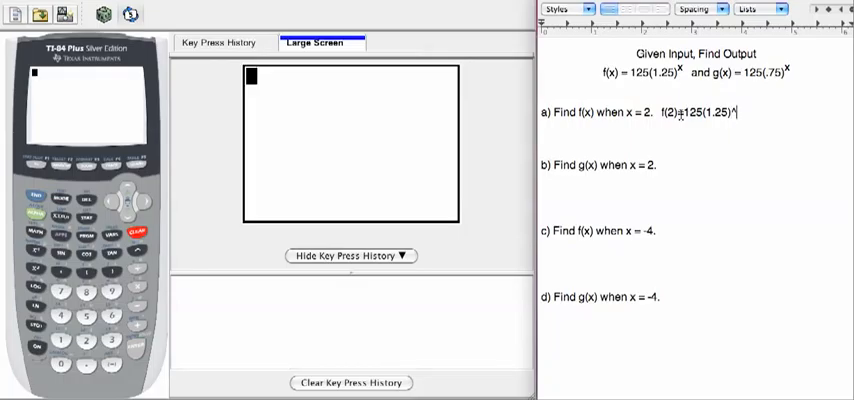
text(2)
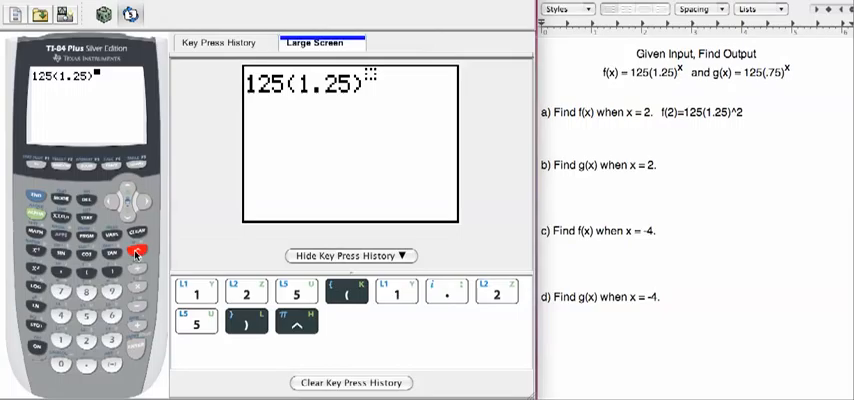
- Evaluate 125(1.25)^2 = 195.3125 on the calculator and record f(2) = 195.31
click(86, 340)
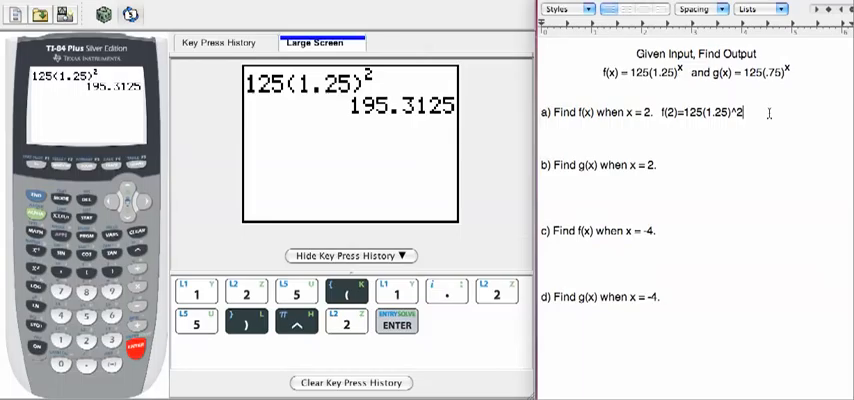
text(=)
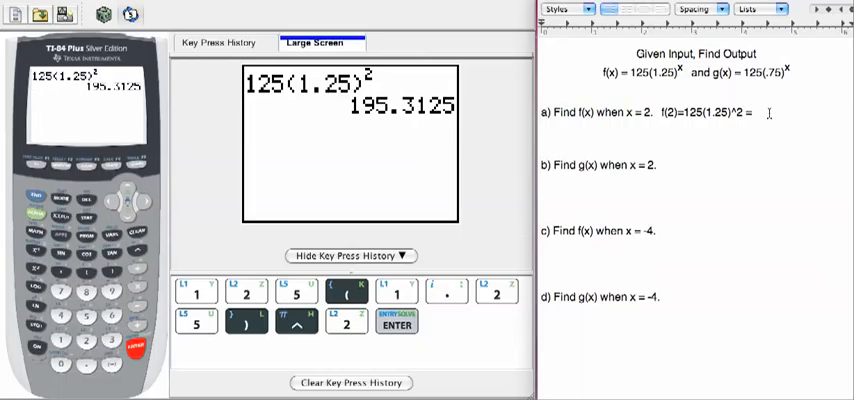
text(195)
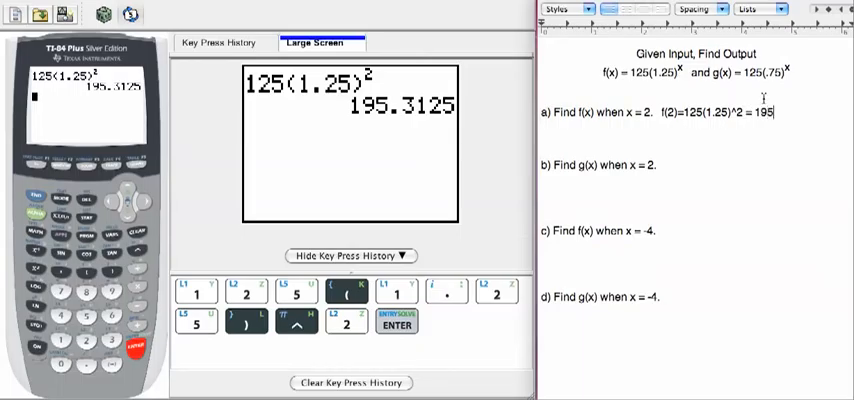
text(.31)
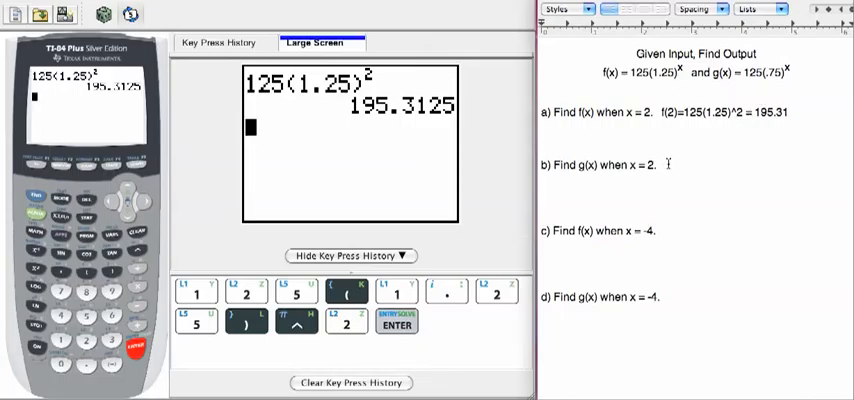
- Write g(2) = 125(.75)^2 beside part b and clear the calculator screen
text(g(2)
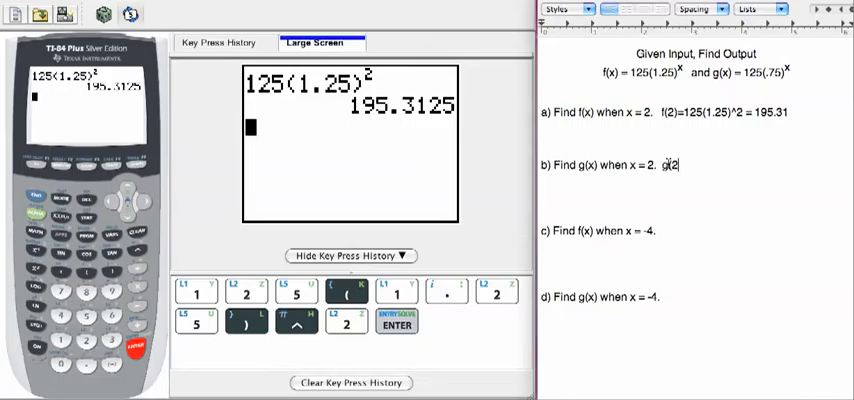
text() =)
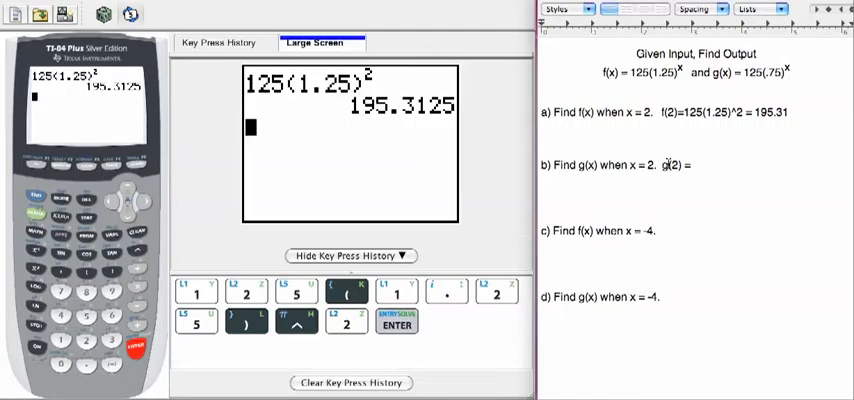
text(12)
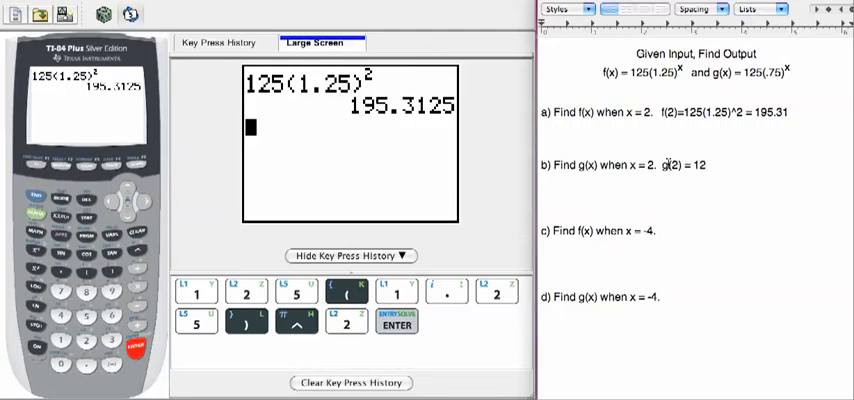
text(125()
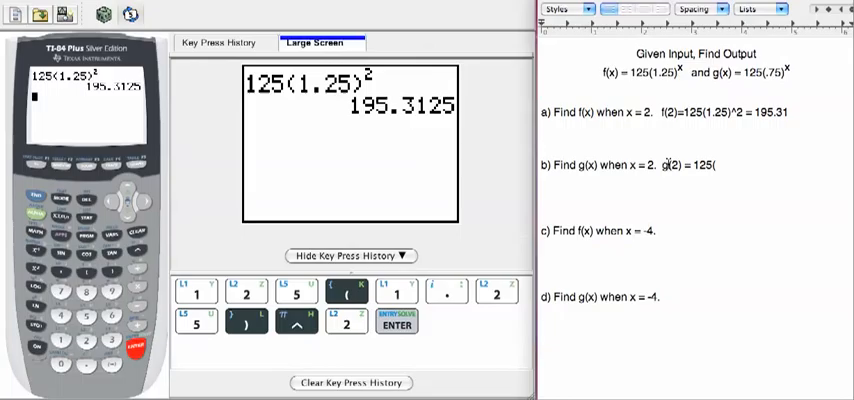
text(.75)^2)
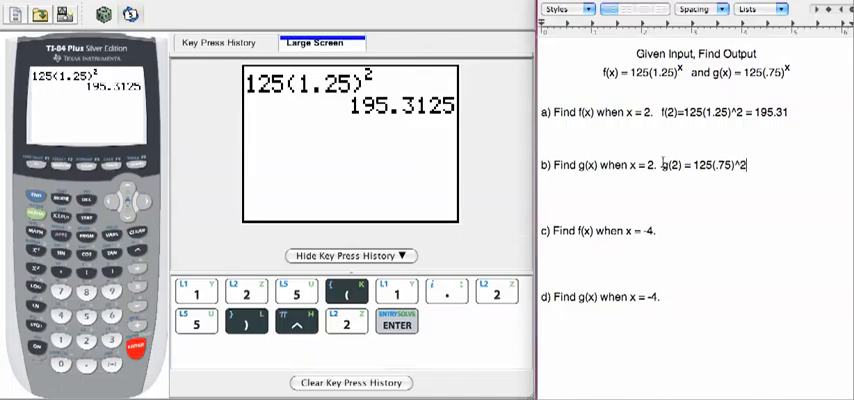
click(350, 384)
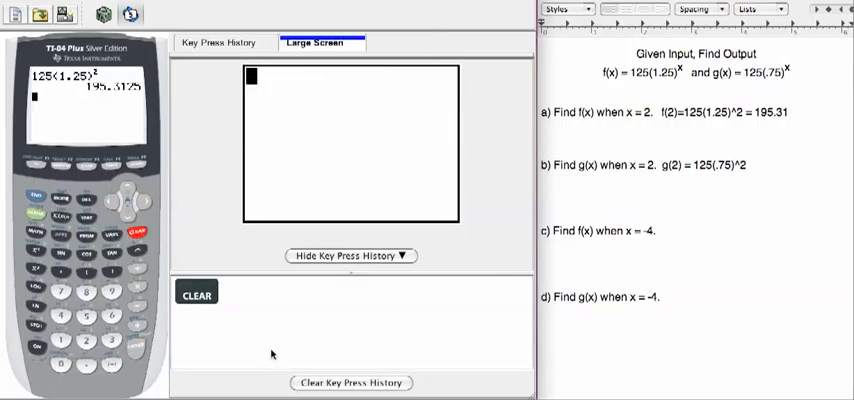
- Evaluate 125(.75)^2 = 70.3125 on the calculator and record g(2) = 70.31
click(196, 292)
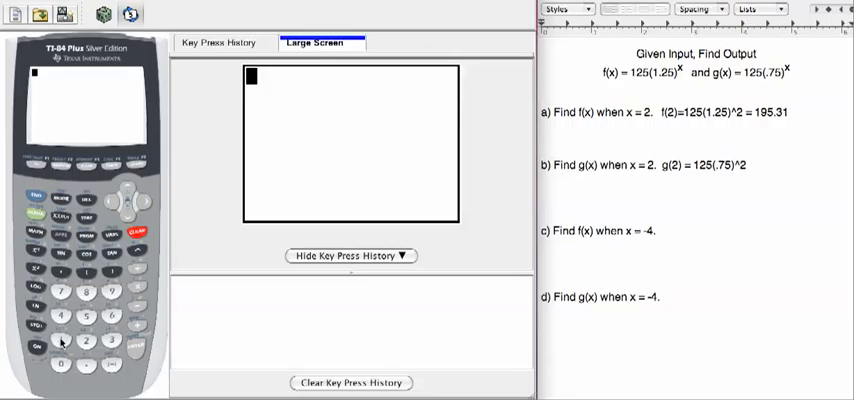
click(84, 340)
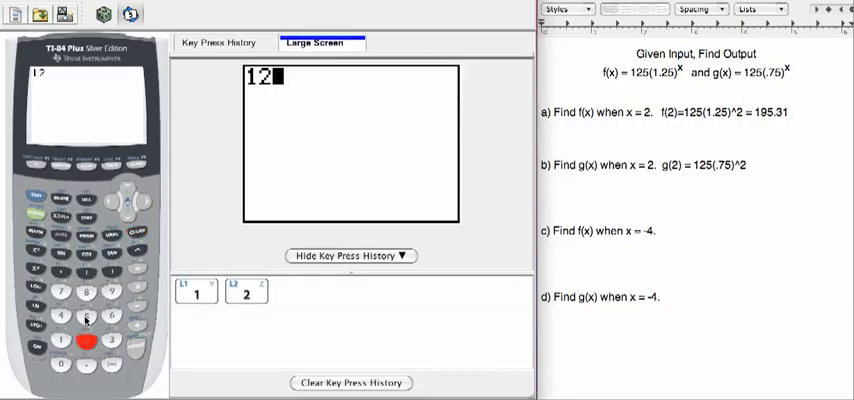
click(88, 318)
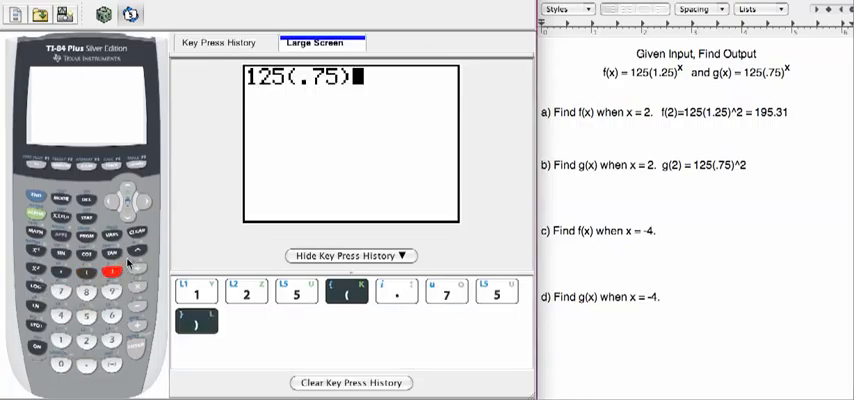
click(88, 340)
text( =)
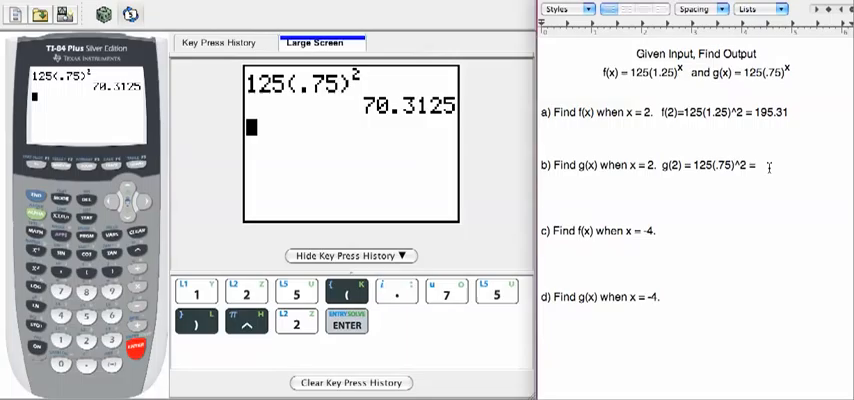
text(70.31)
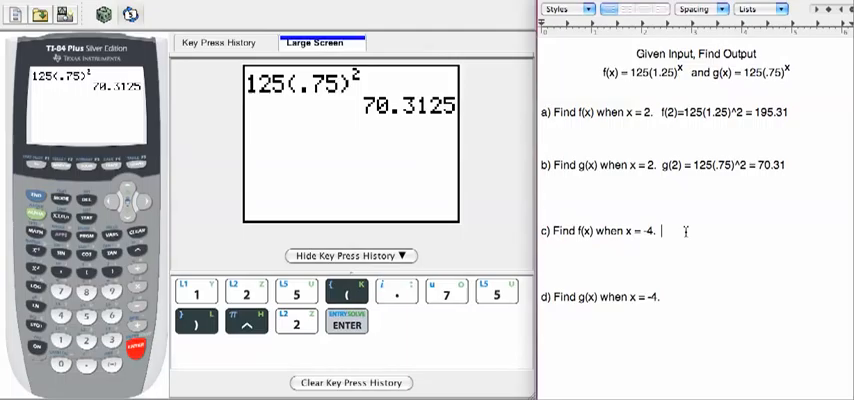
- Write f(-4)=125(1.25)^(-4) beside part c and clear the key press history
text(f(-4)
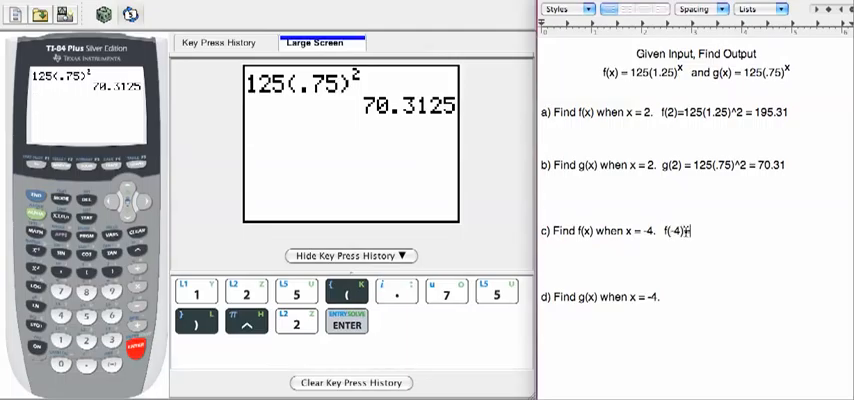
text(=125(1.25)^)
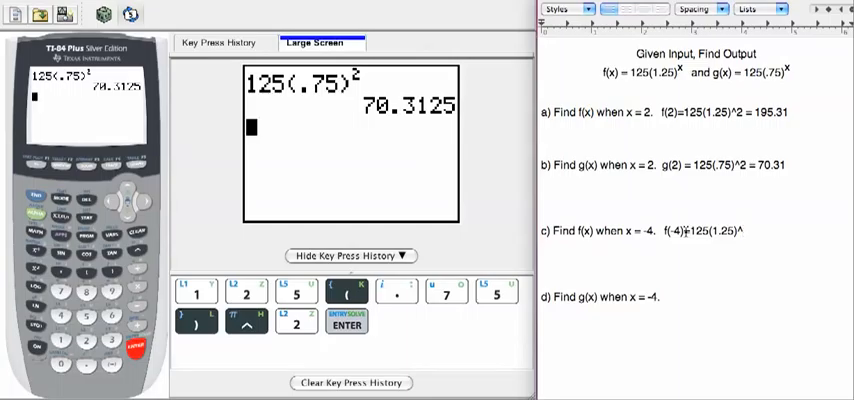
text((-4))
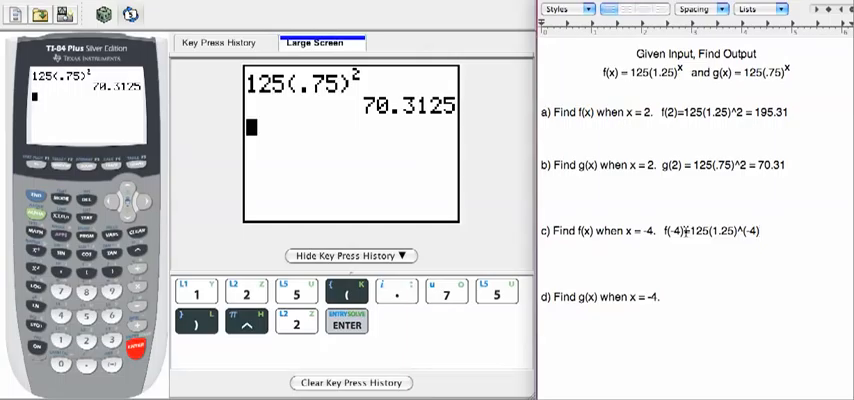
click(352, 382)
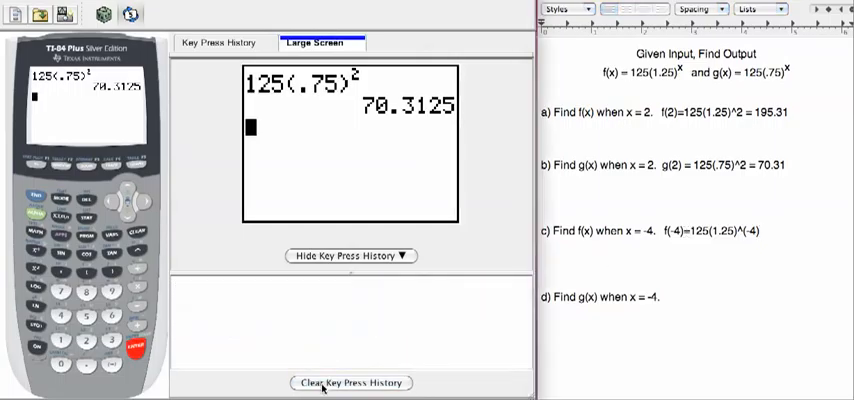
- Evaluate 125(1.25)^(-4) = 51.2 on the calculator and record f(-4) = 51.20
click(136, 232)
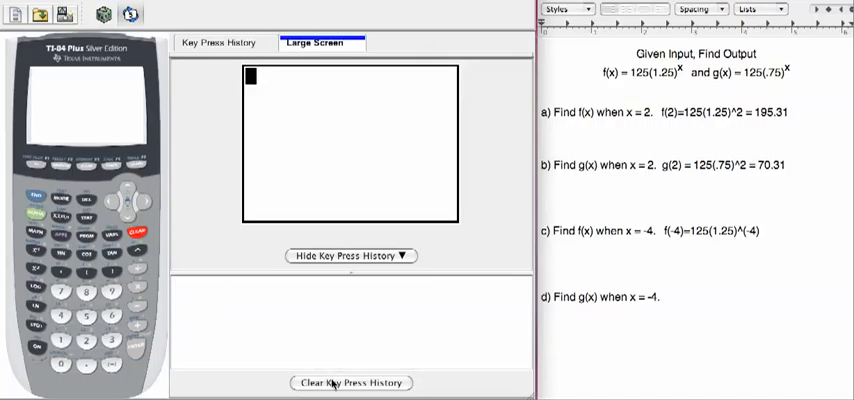
mouse_move(282, 314)
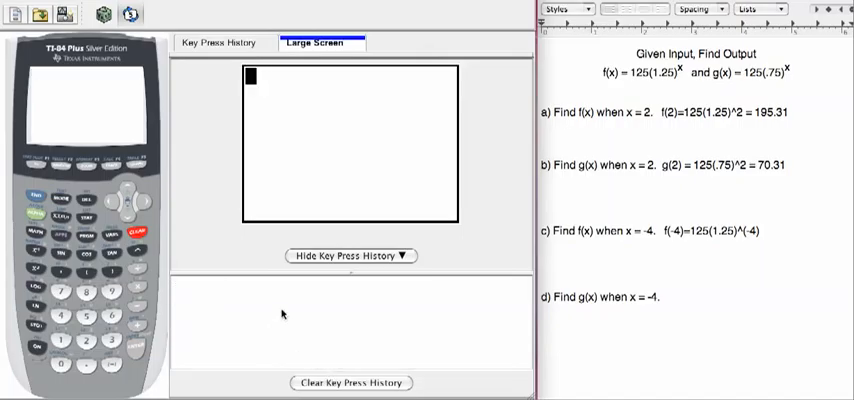
click(86, 342)
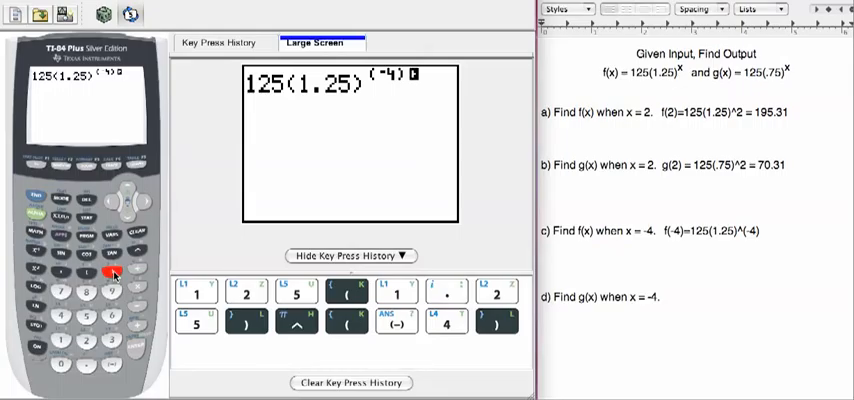
mouse_move(136, 356)
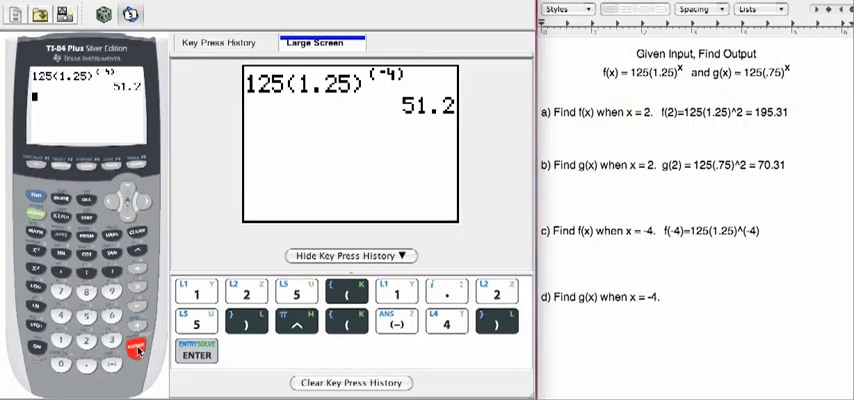
mouse_move(764, 250)
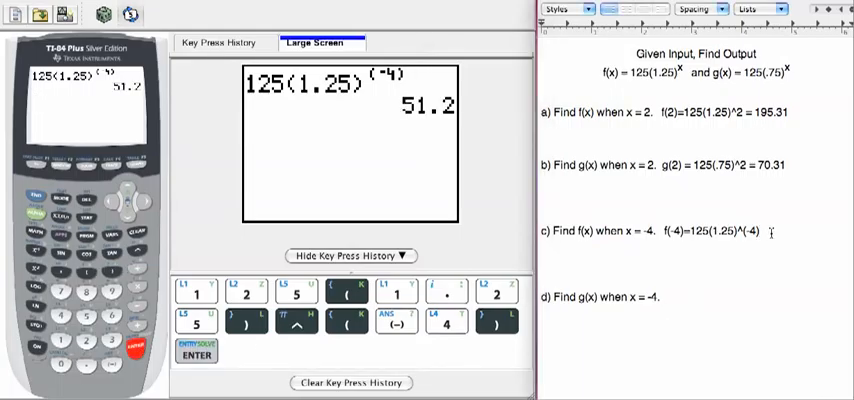
text(=51)
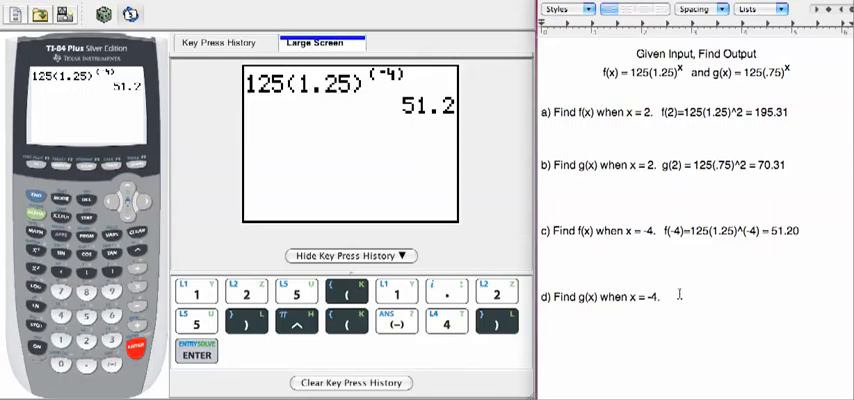
- Write g(-4)=125(.75)^(-4) beside part d of the worksheet
text(g(-4)
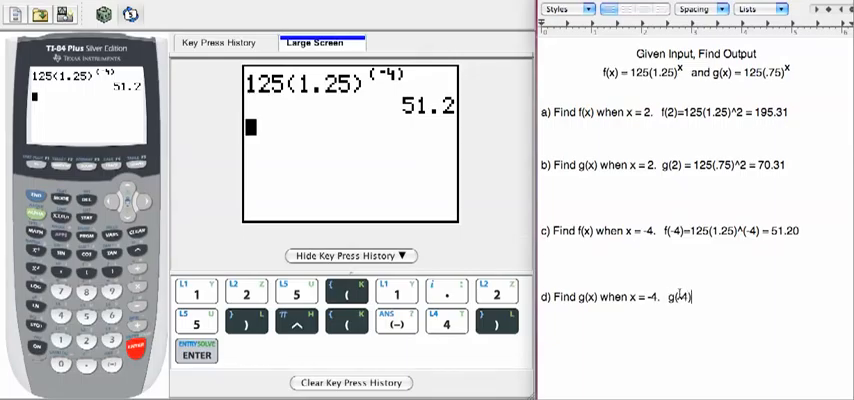
text(= 12)
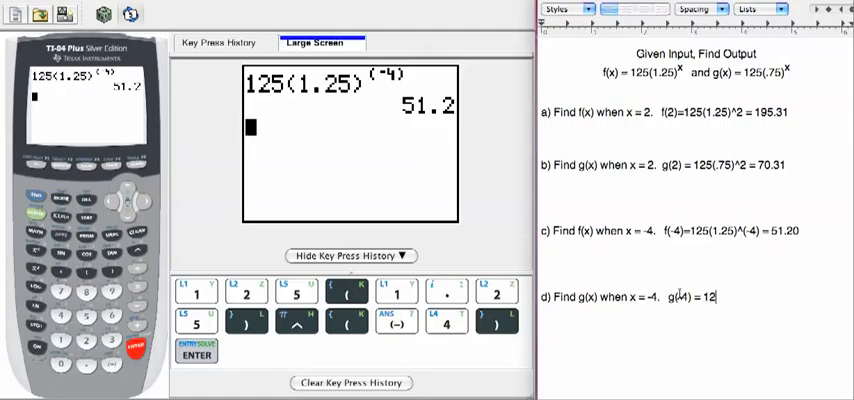
text(125(.75)
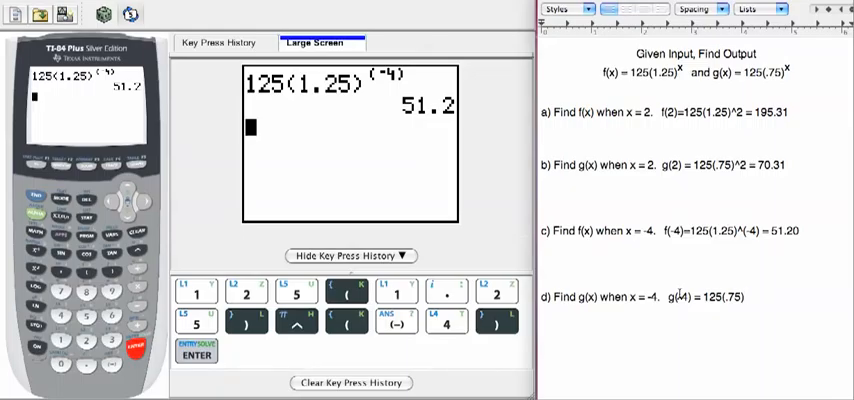
text(^(-4)
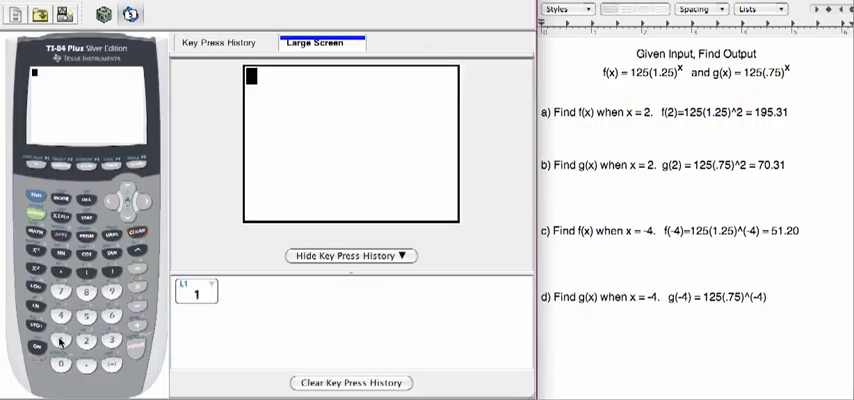
- Evaluate 125(.75)^(-4) = 395.0617284 on the calculator and begin recording g(-4) = 395.0
click(86, 316)
text(125(.75)^(-4))
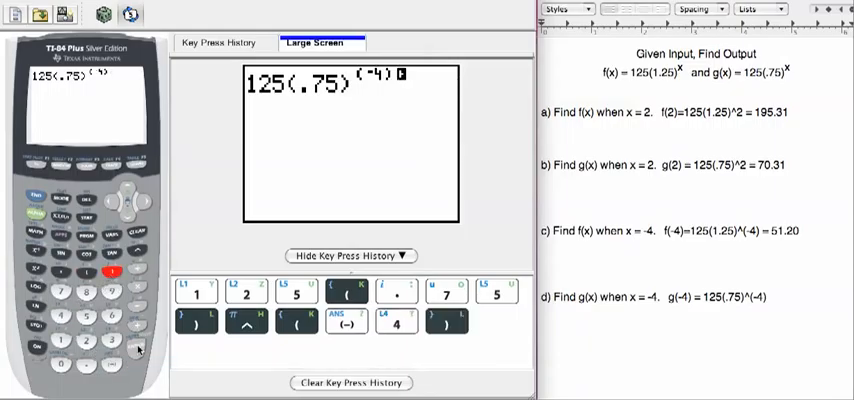
click(496, 324)
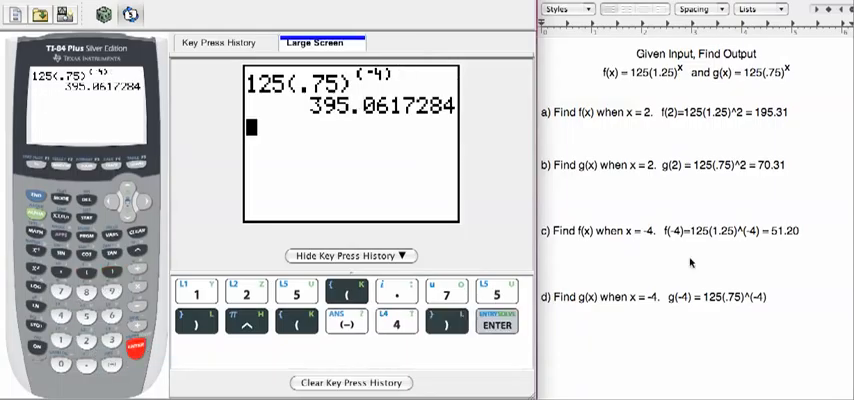
click(776, 296)
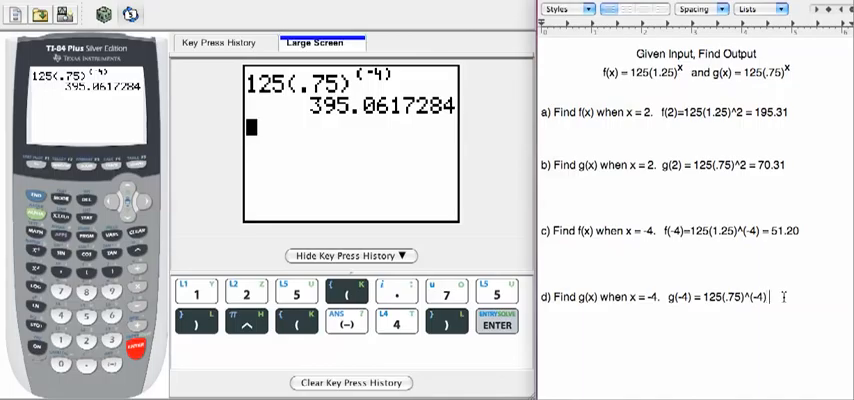
text(395)
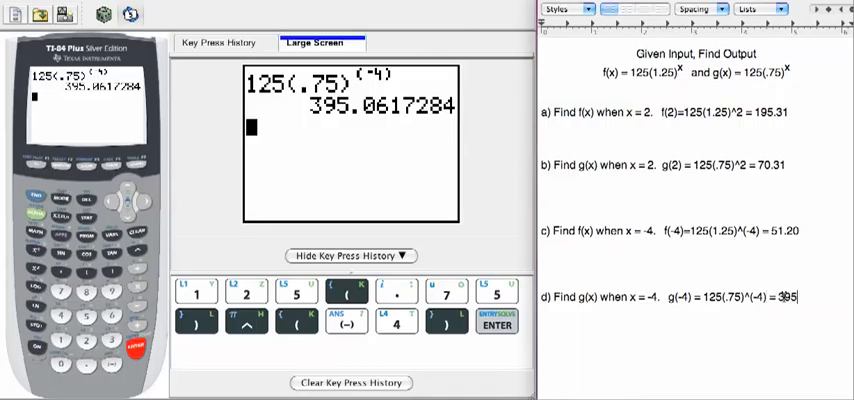
text(.0)
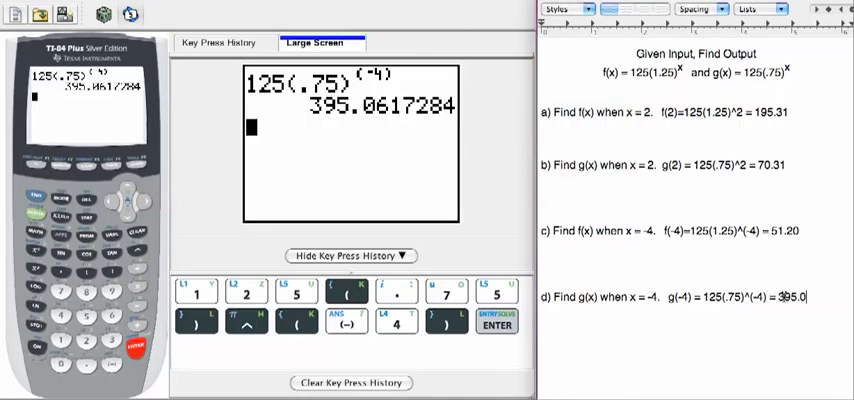